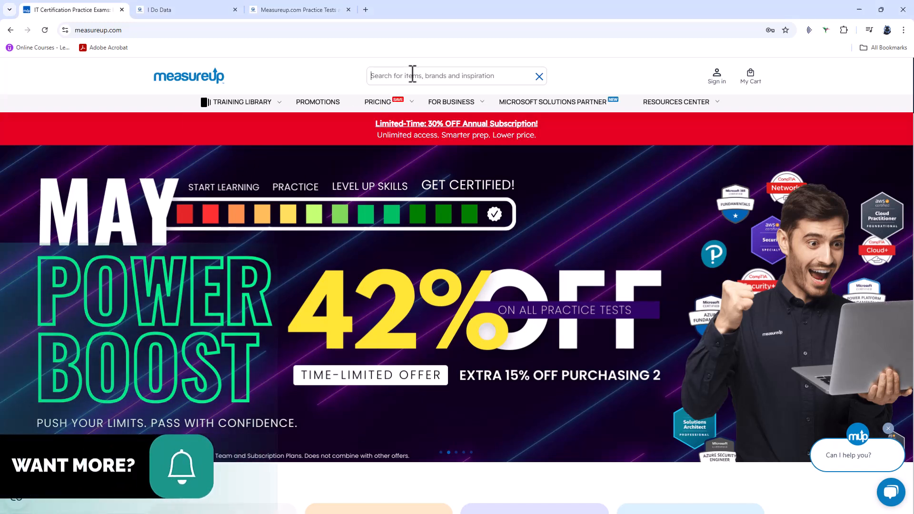
Search MeasureUp for 'pl-3' and open the PL-300 practice test result in a new tab
type("pl-300")
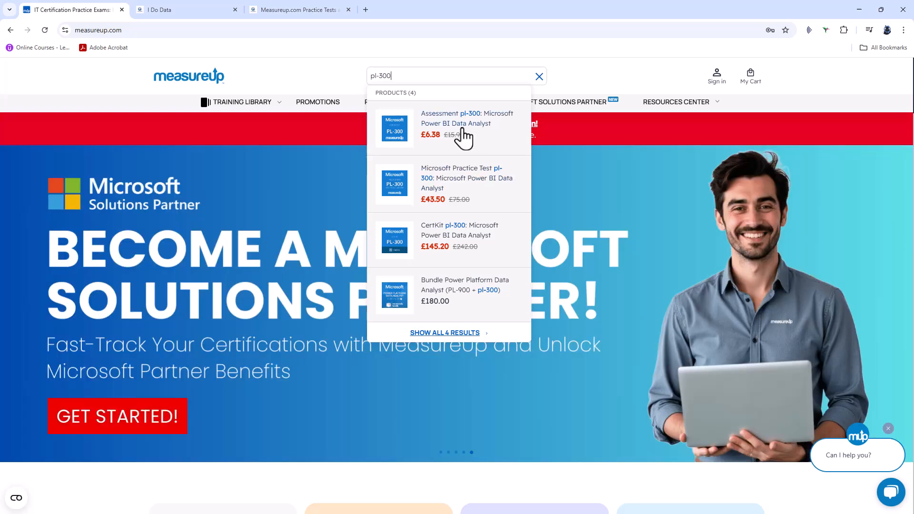
mouse_move(477, 146)
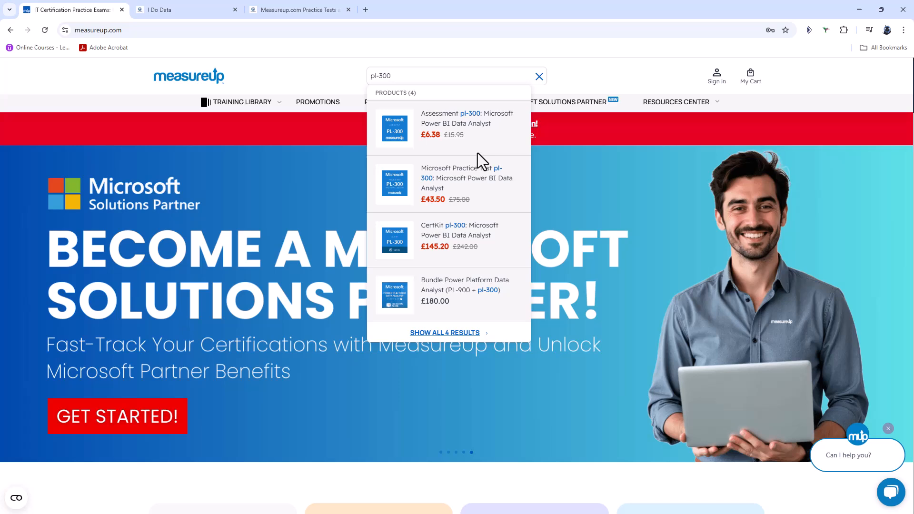
mouse_move(501, 256)
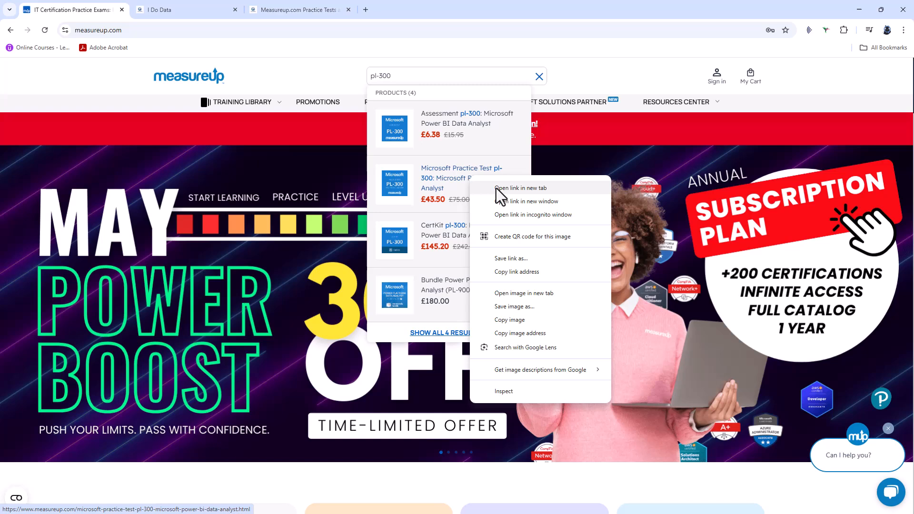
left_click(520, 188)
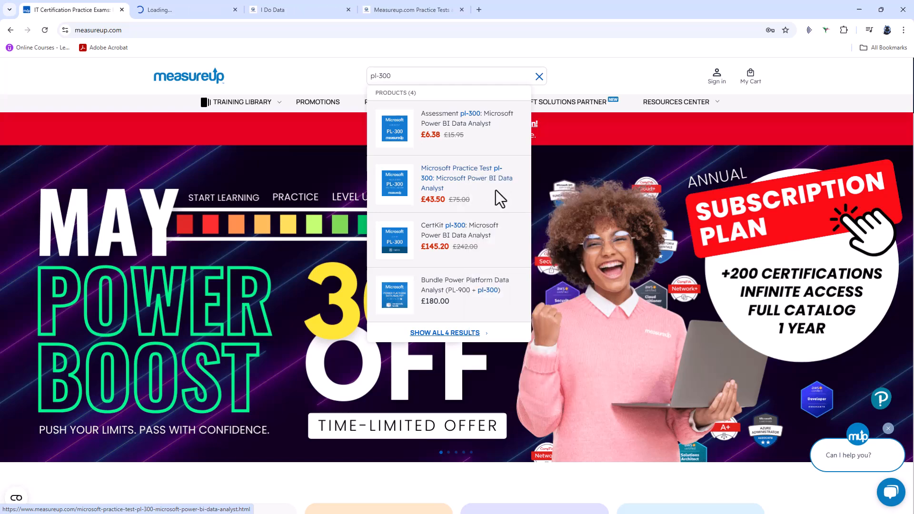
On the PL-300 practice test page, highlight its 180 questions and last update date
left_click(466, 178)
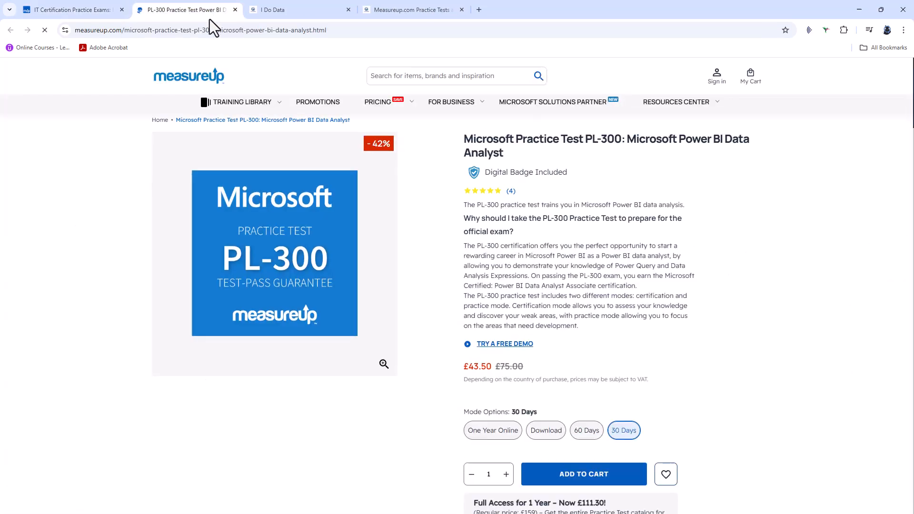
scroll("down", 3)
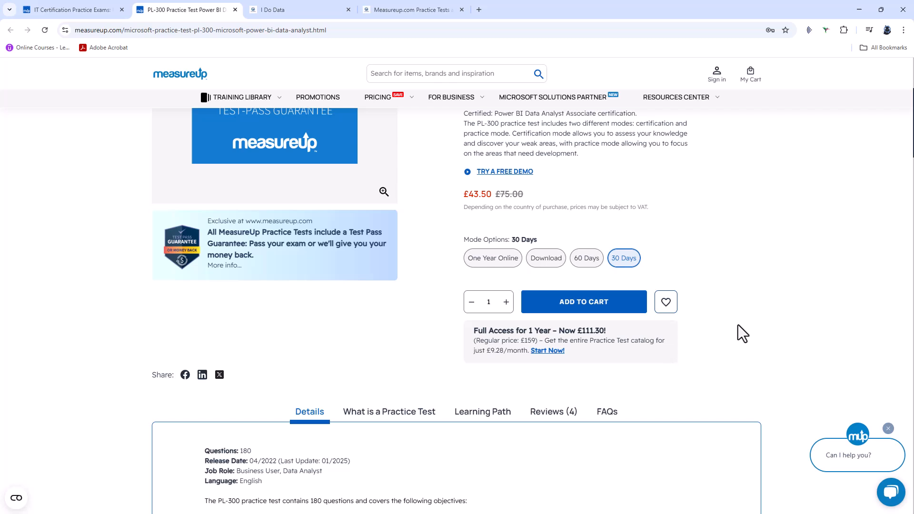
scroll("down", 3)
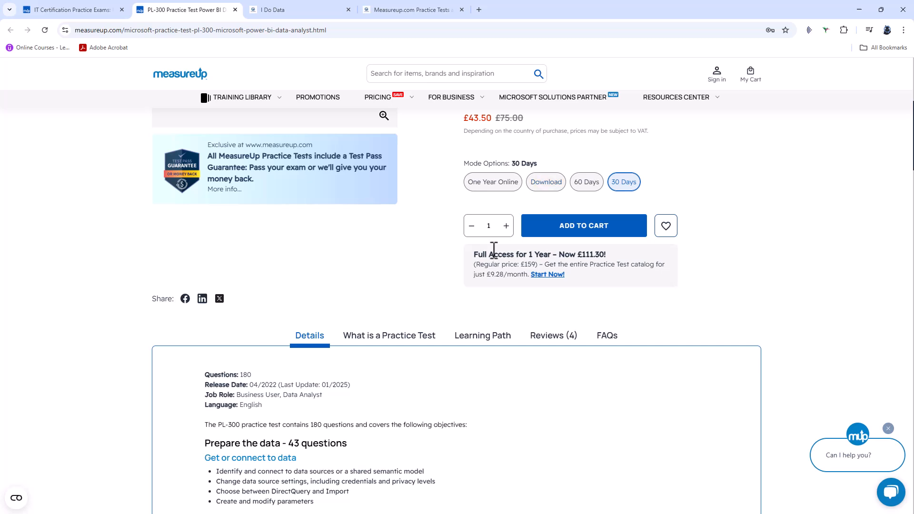
double_click(245, 374)
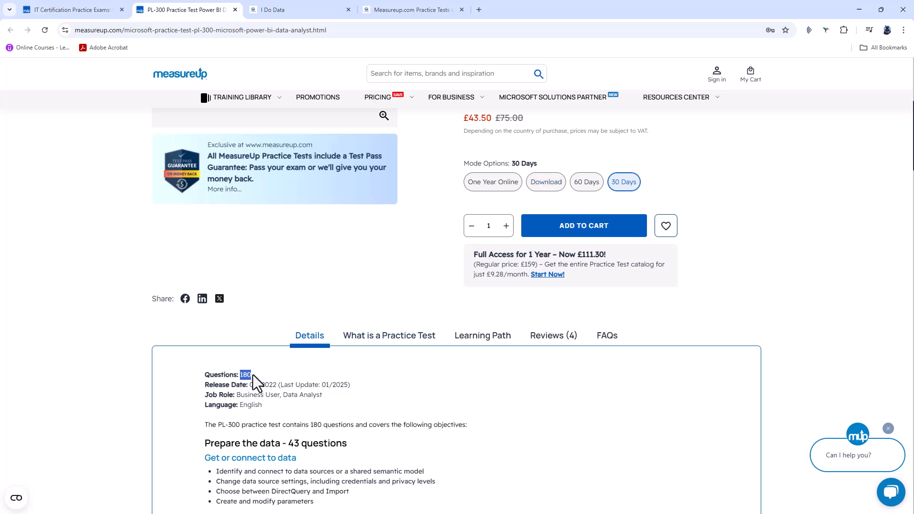
mouse_move(277, 386)
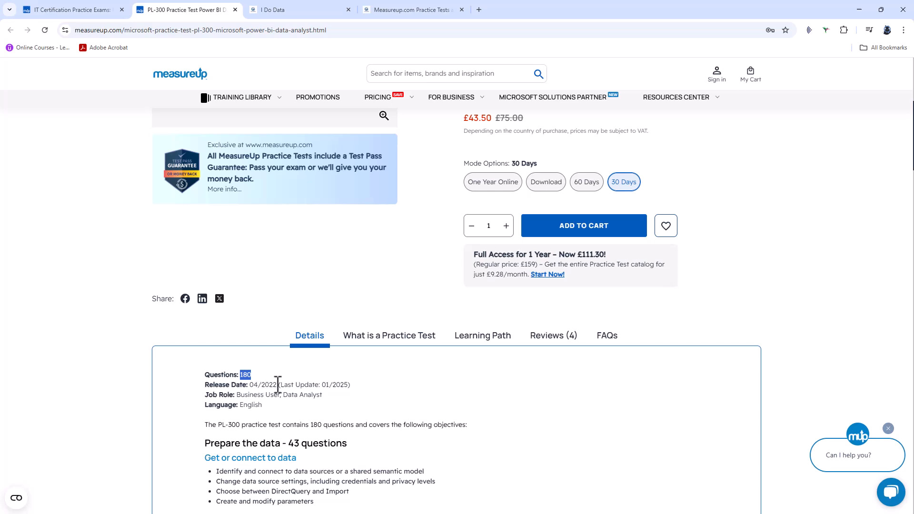
left_click_drag(285, 384, 350, 384)
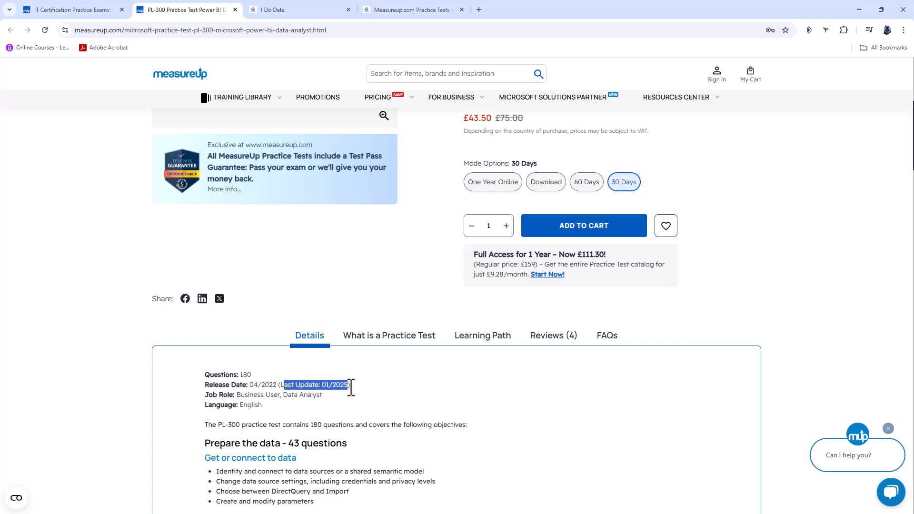
mouse_move(362, 395)
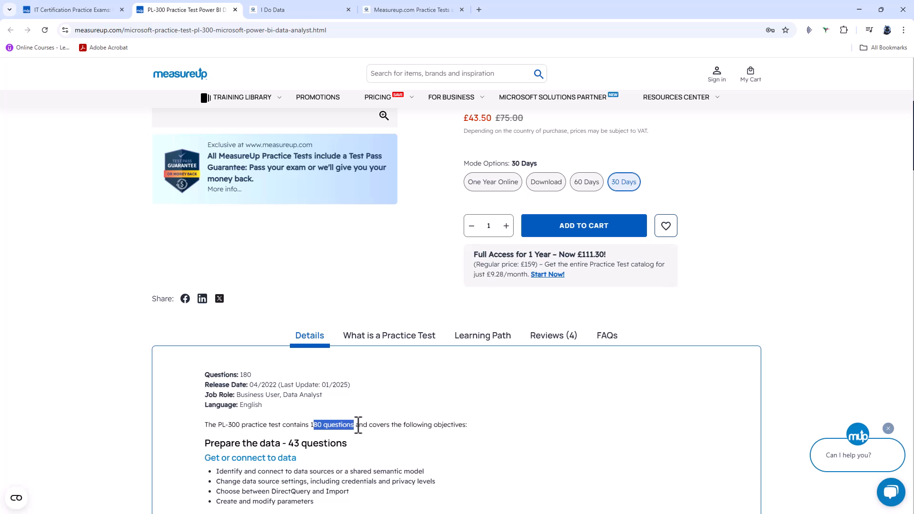
scroll("down", 3)
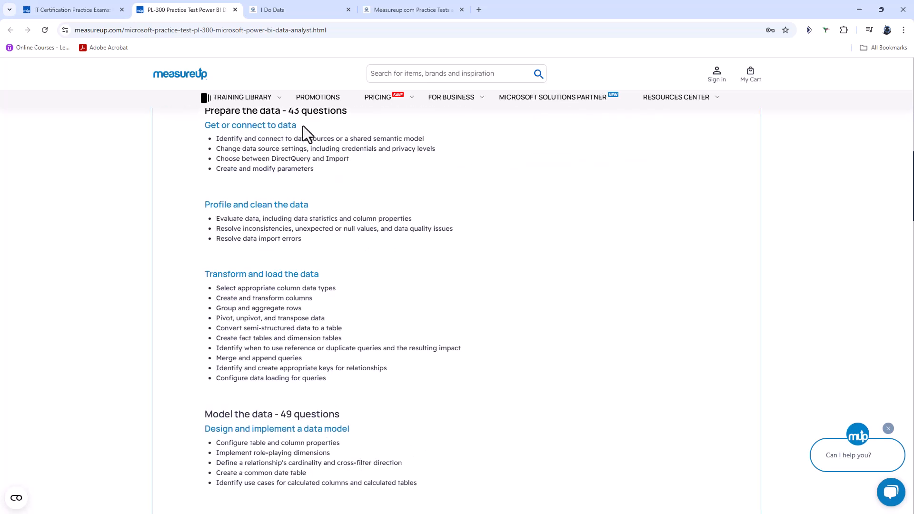
mouse_move(436, 425)
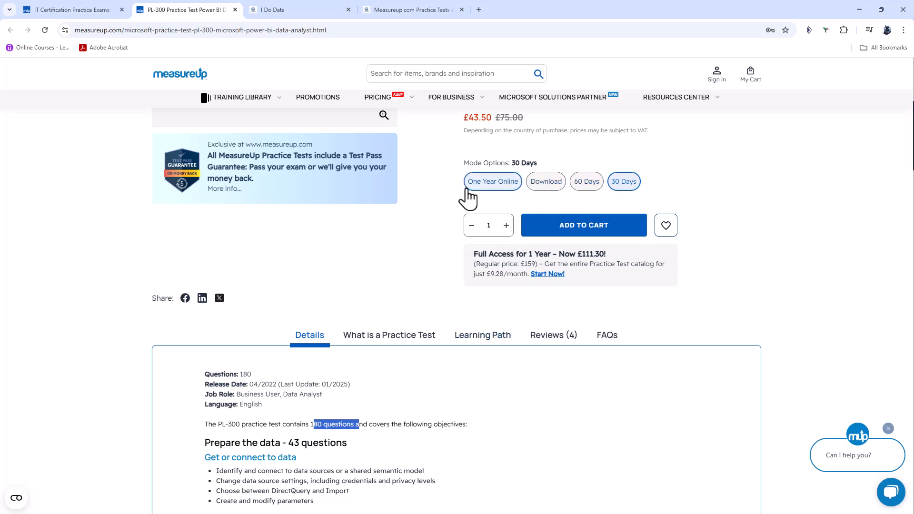
View the PL-300 assessment's 30-question details, then return to the search results tab
left_click(71, 8)
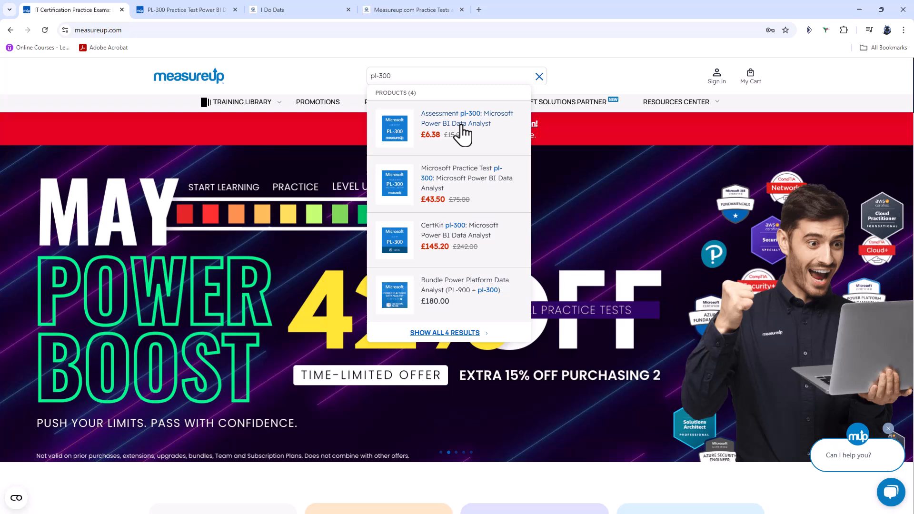
left_click(456, 118)
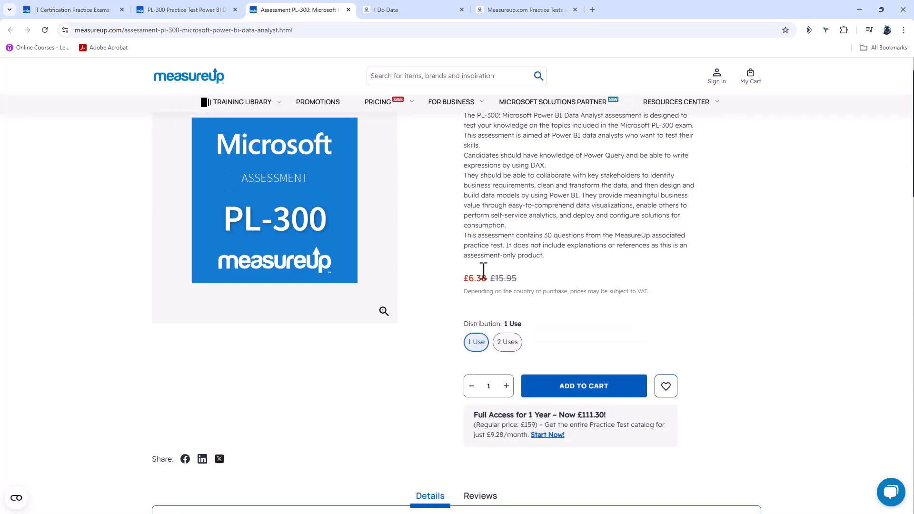
scroll("down", 3)
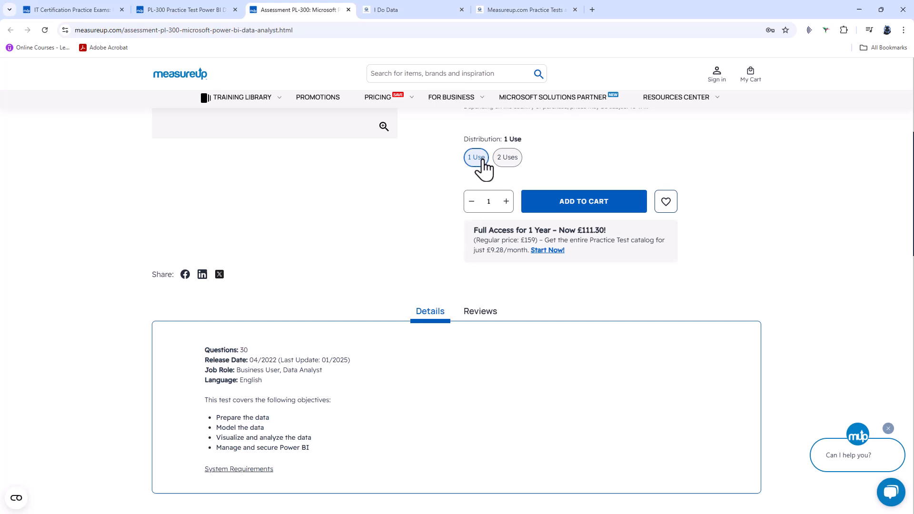
mouse_move(540, 165)
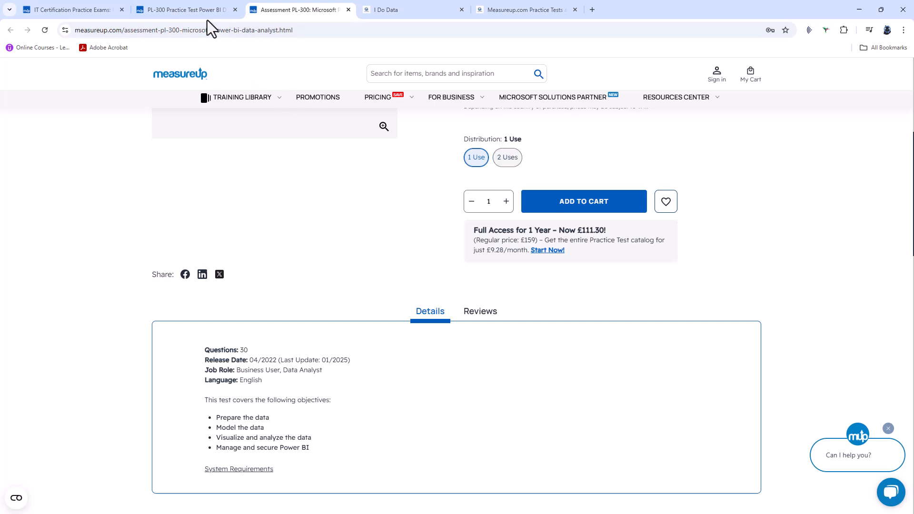
mouse_move(212, 19)
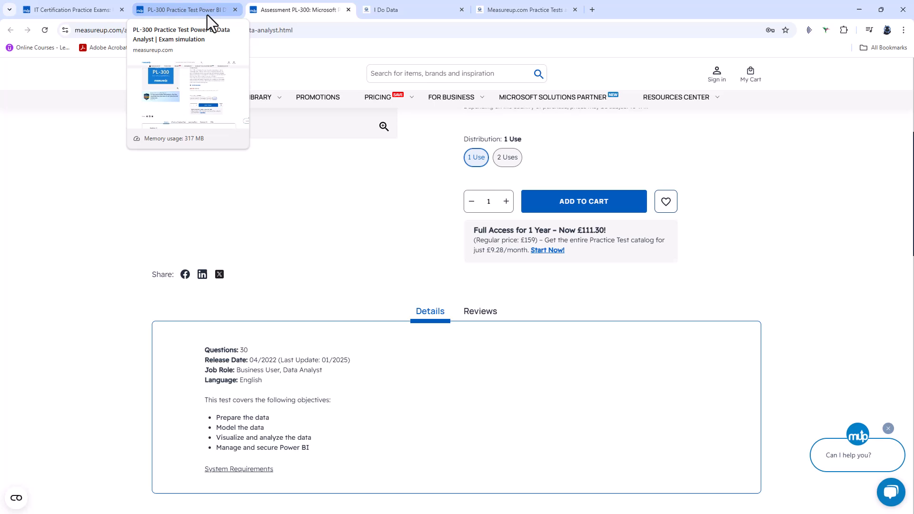
left_click(72, 9)
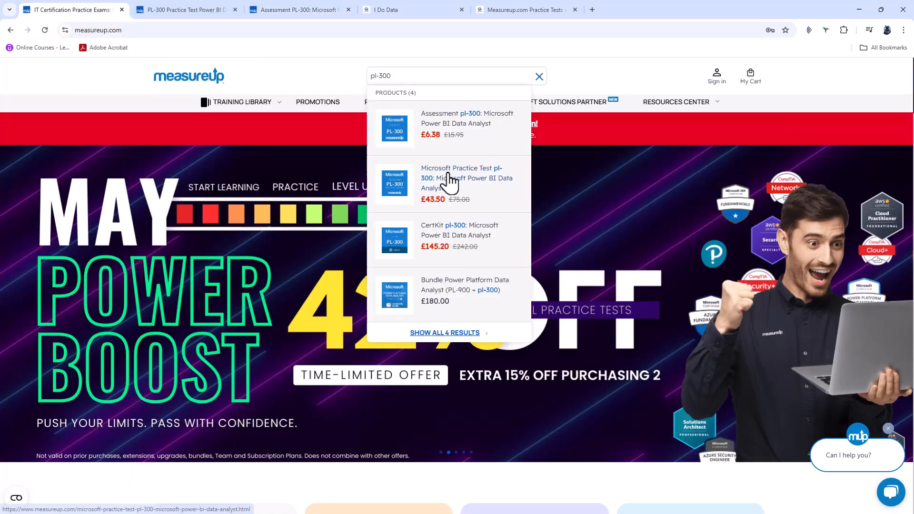
Open the CertKit PL-300 result, priced £145.20, in a new tab
right_click(435, 246)
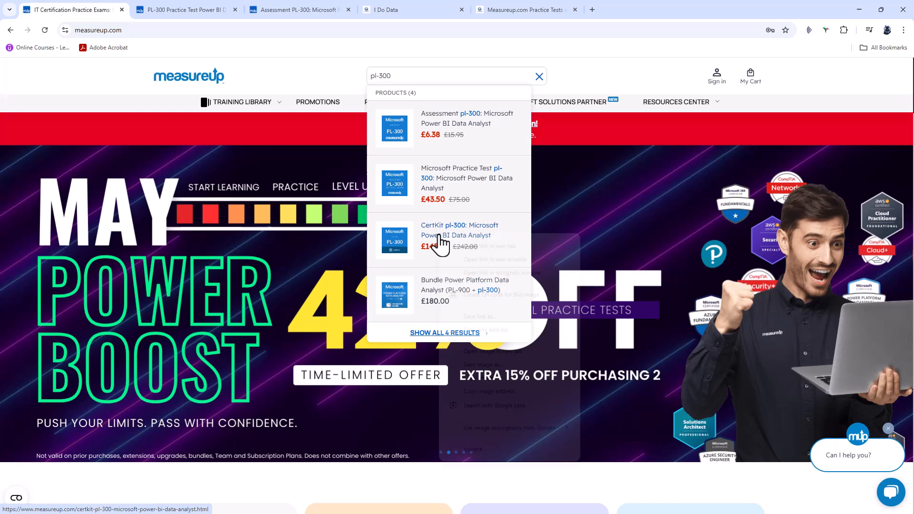
left_click(454, 230)
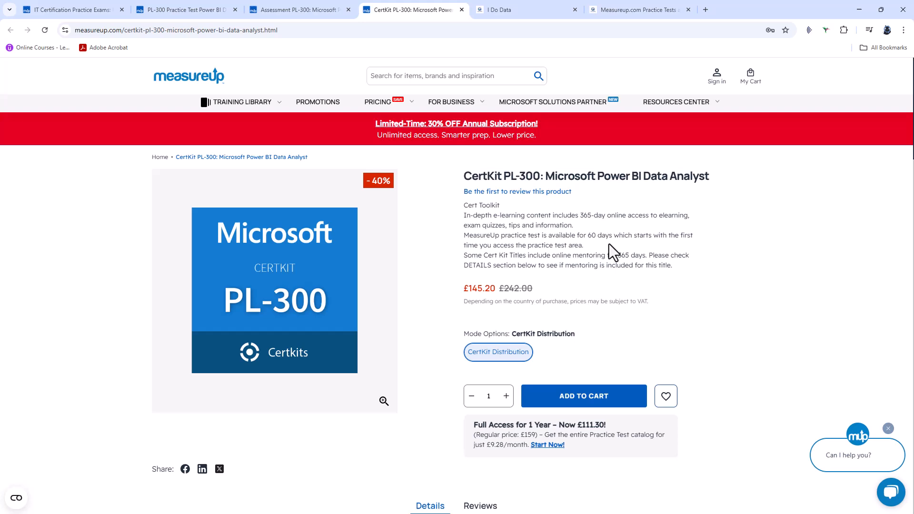
left_click_drag(501, 235, 612, 234)
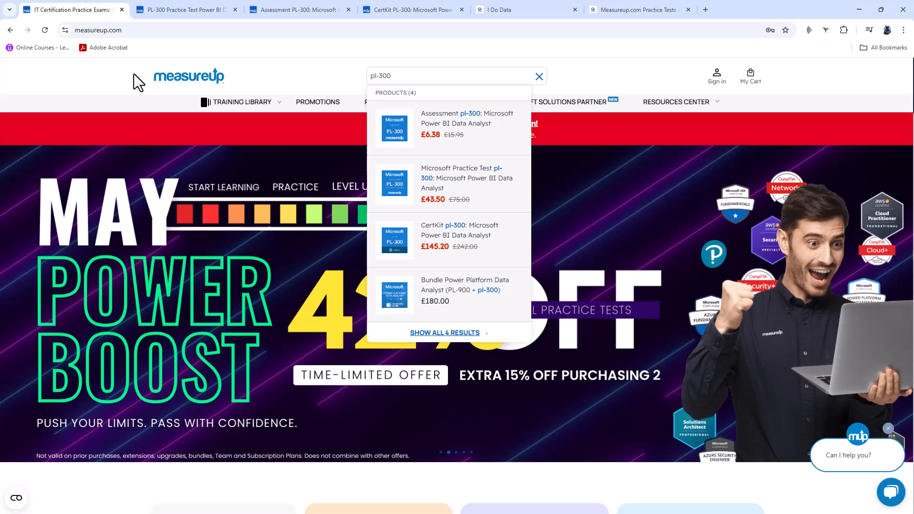
Dismiss the PL-300 search suggestions and switch to the I Do Data site tab
left_click(241, 102)
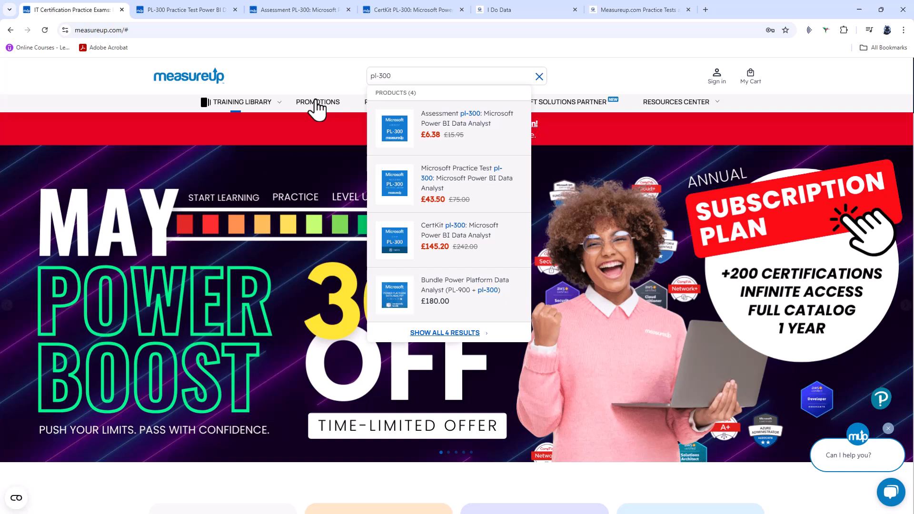
left_click(516, 75)
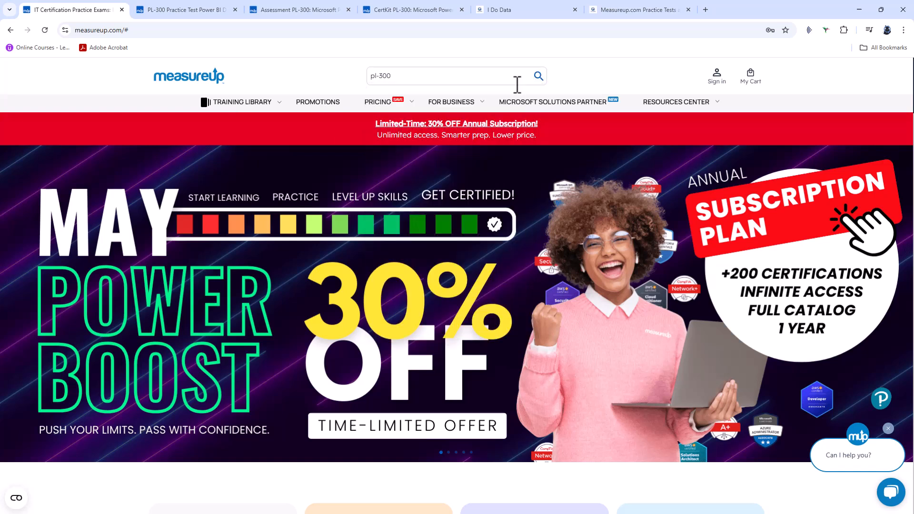
mouse_move(685, 298)
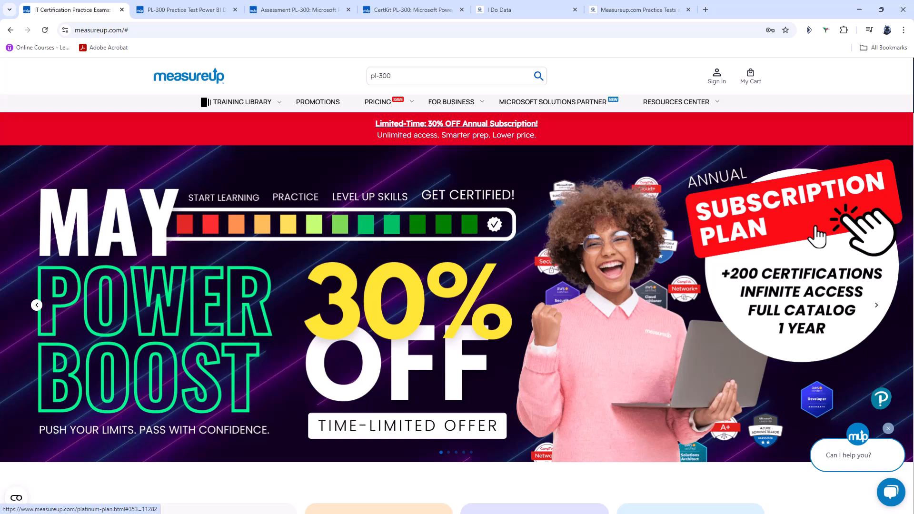
mouse_move(483, 351)
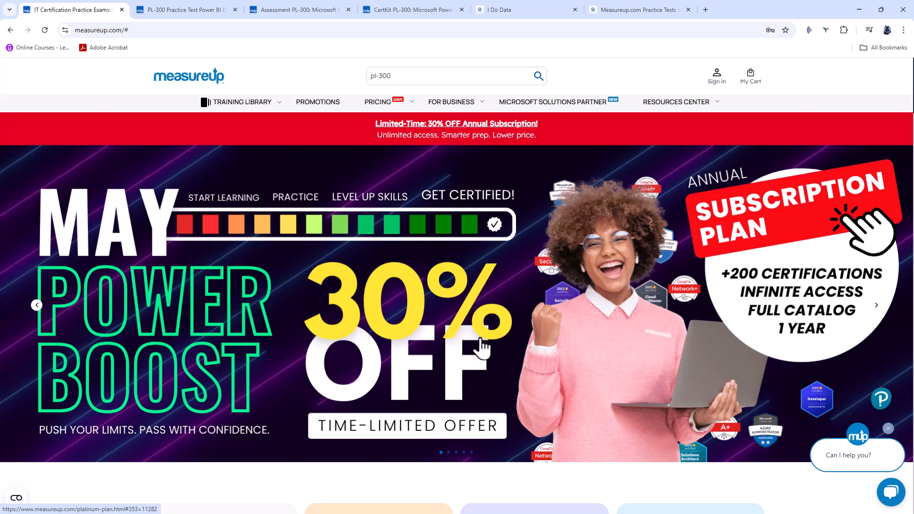
mouse_move(36, 305)
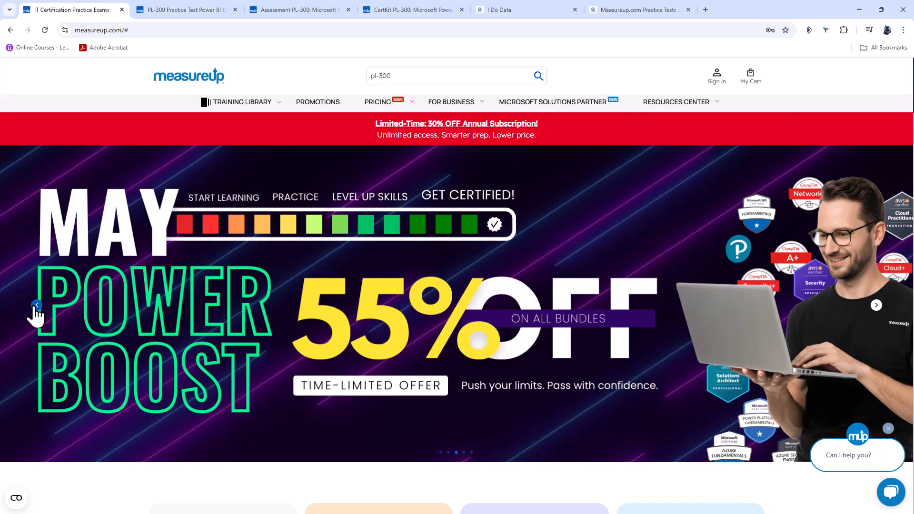
left_click(502, 9)
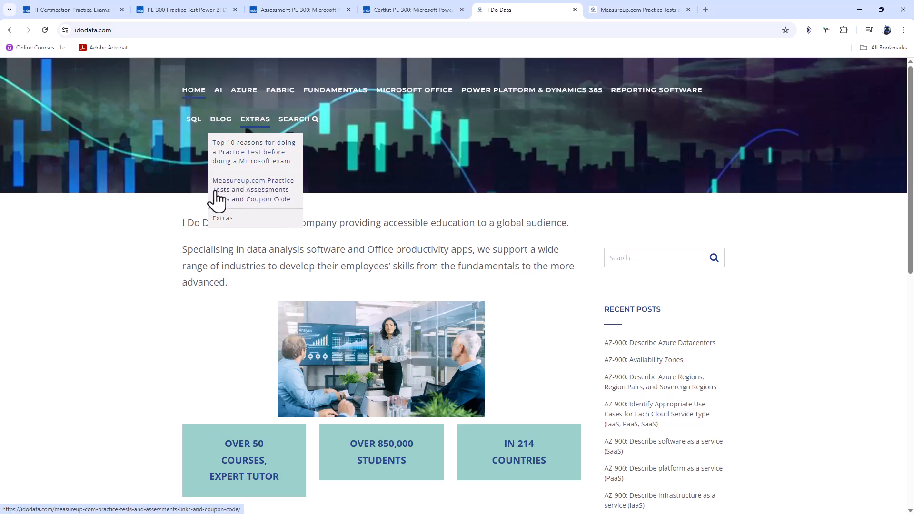
mouse_move(249, 209)
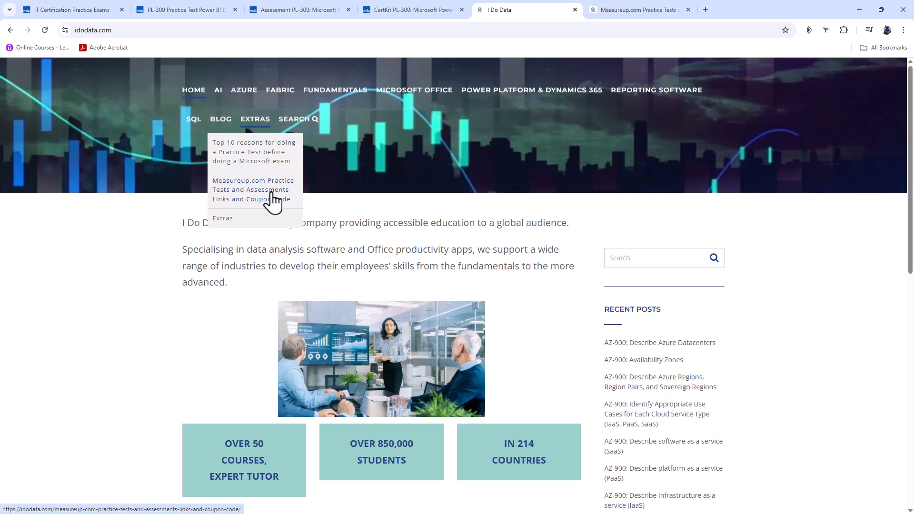
Open I Do Data's MeasureUp links and coupon code article, then return to the practice test tab
left_click(253, 189)
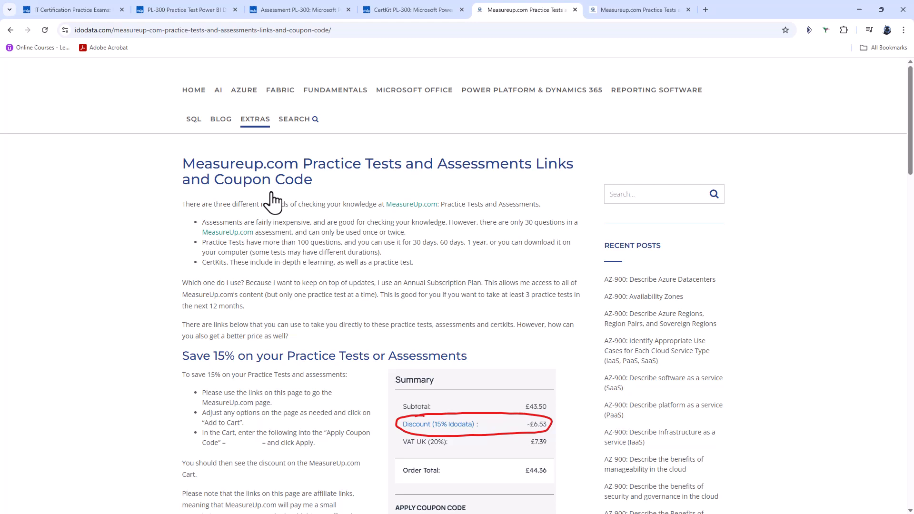
left_click(183, 9)
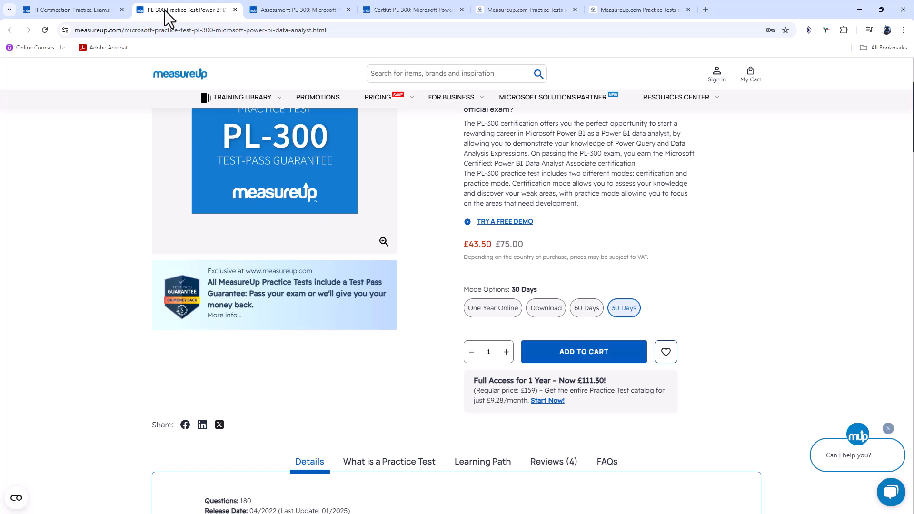
mouse_move(477, 261)
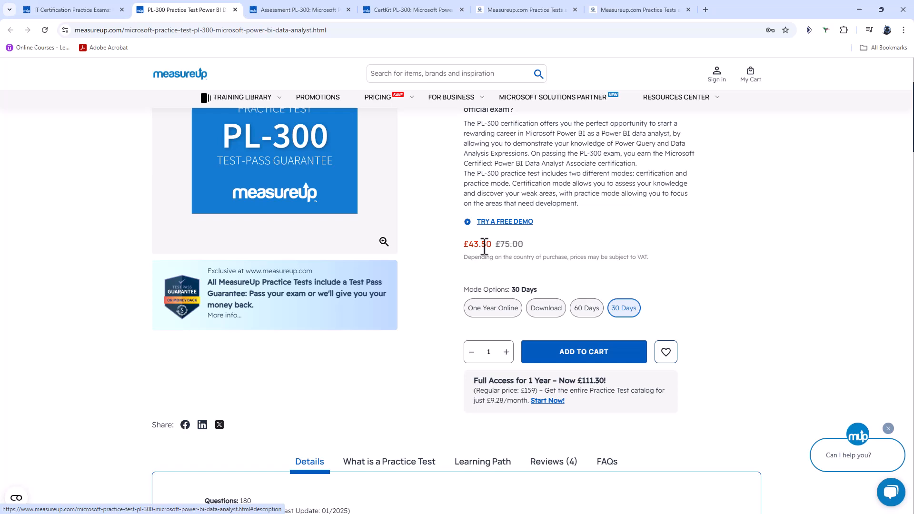
Highlight the £43.50 practice test price and switch back to the I Do Data article
double_click(475, 244)
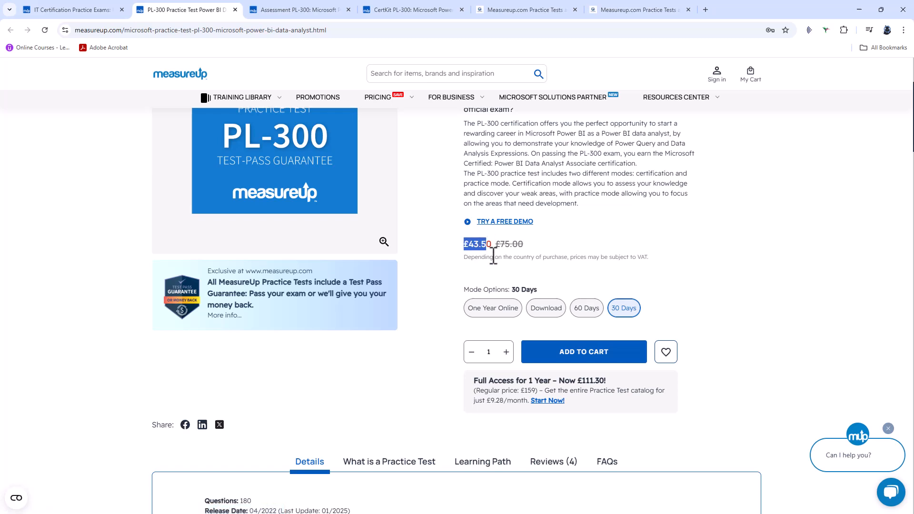
left_click(523, 9)
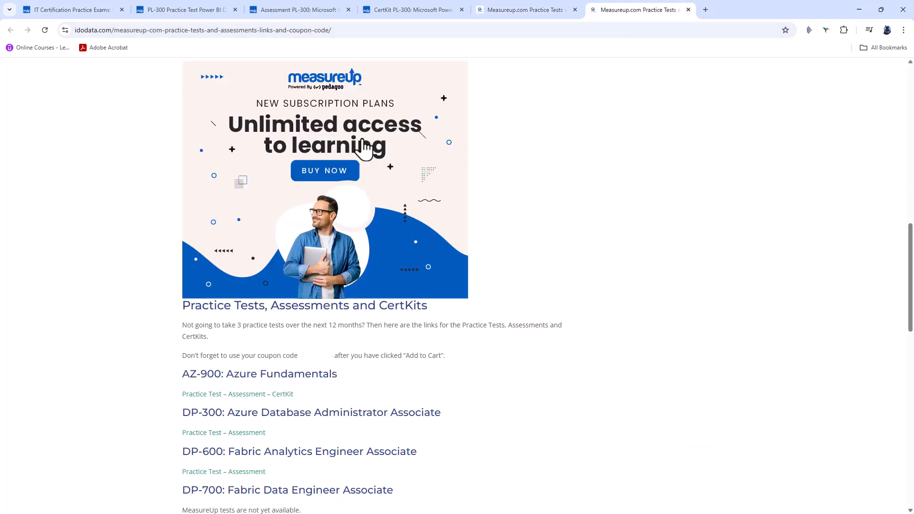
mouse_move(349, 232)
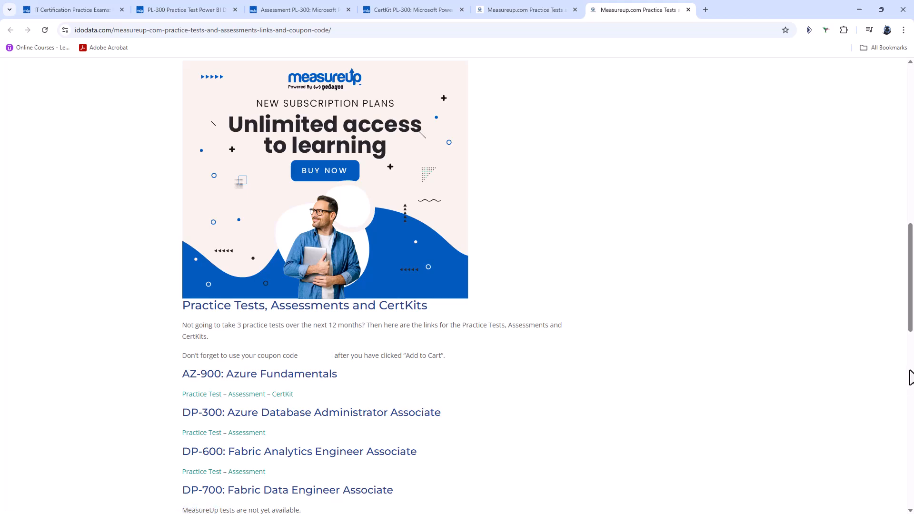
Scroll the coupon article's exam list to the PL-300 links and 15% coupon summary
scroll("down", 3)
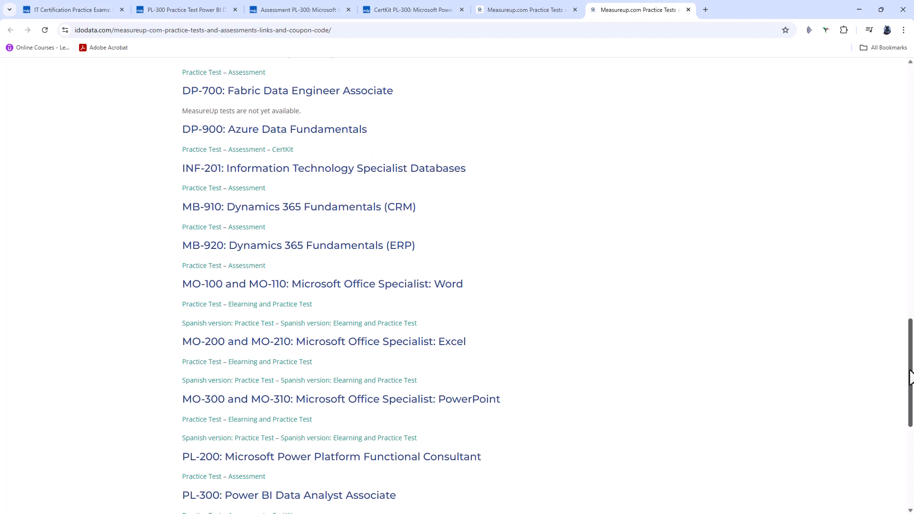
scroll("down", 3)
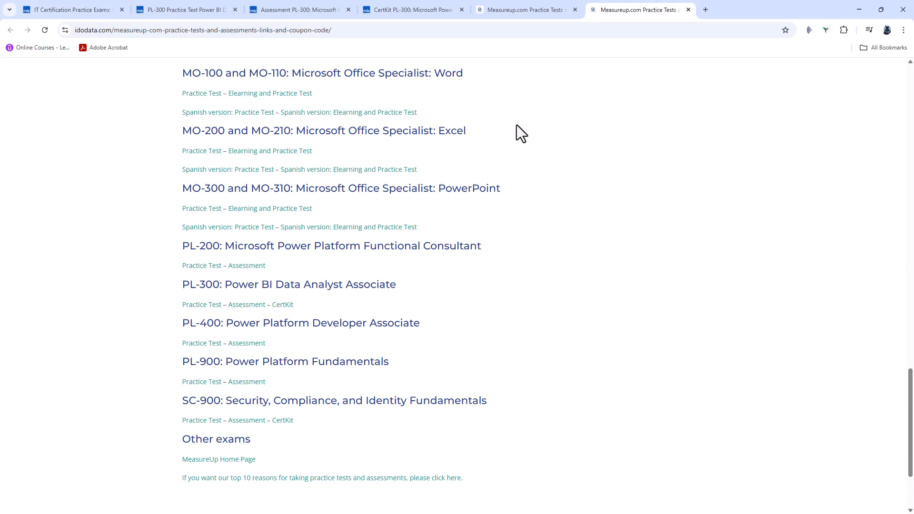
left_click(523, 10)
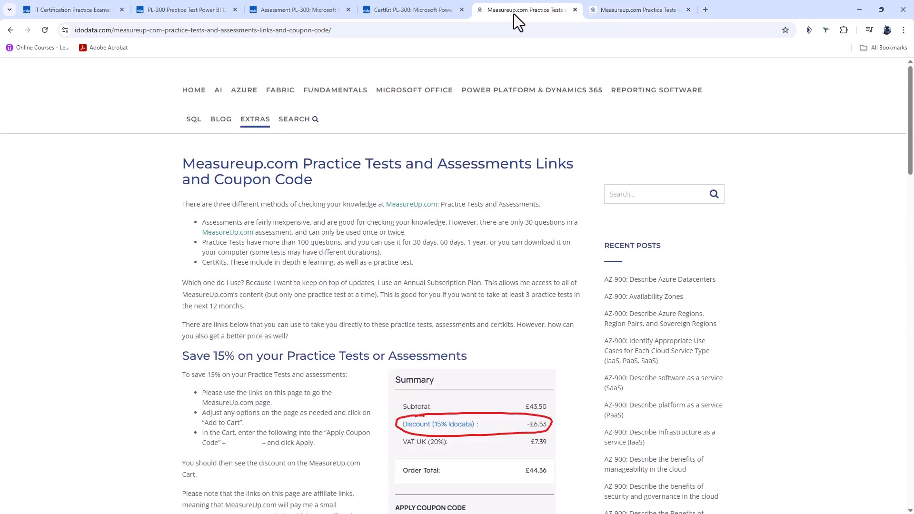
mouse_move(98, 42)
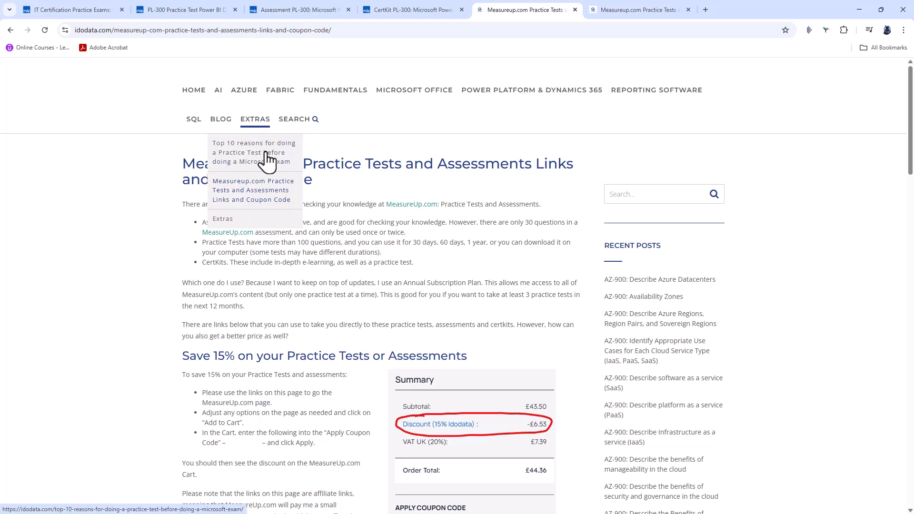
mouse_move(250, 201)
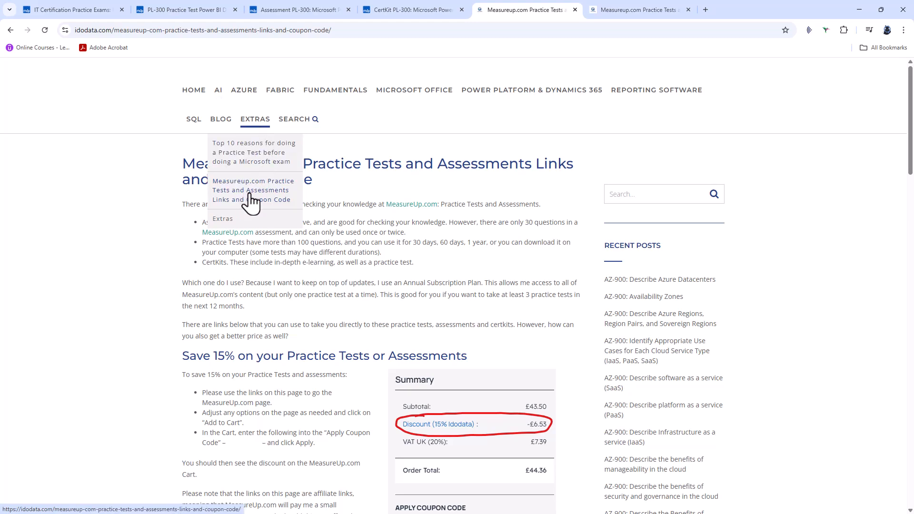
mouse_move(390, 233)
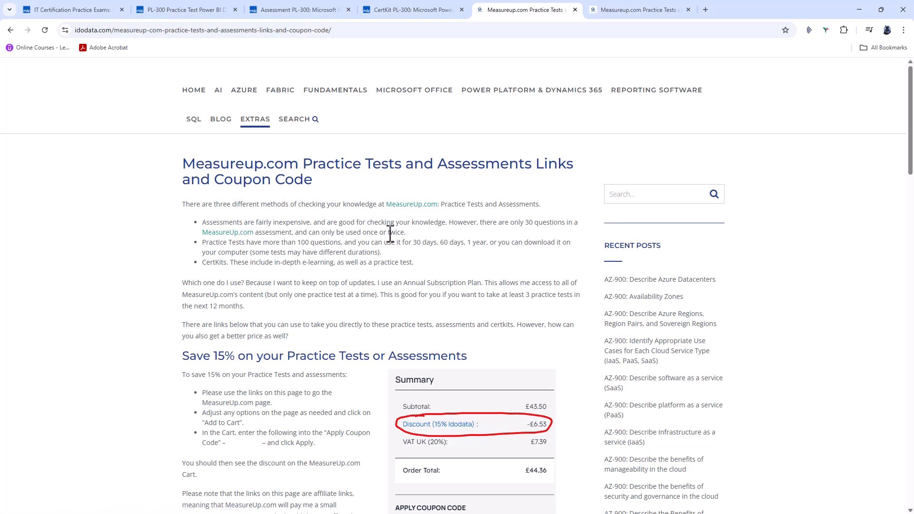